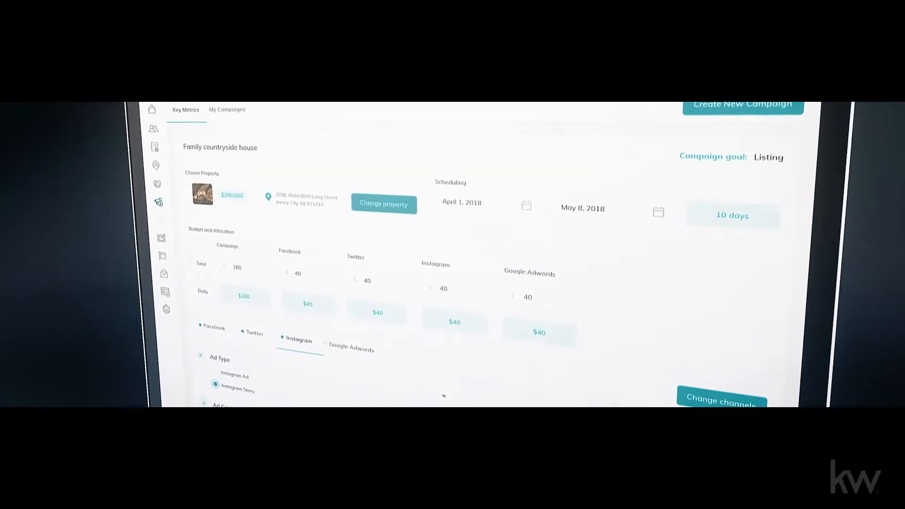
Set the campaign goal to Listing and create it with Google AdWords, Facebook, Instagram and Twitter.
scroll(down, 3)
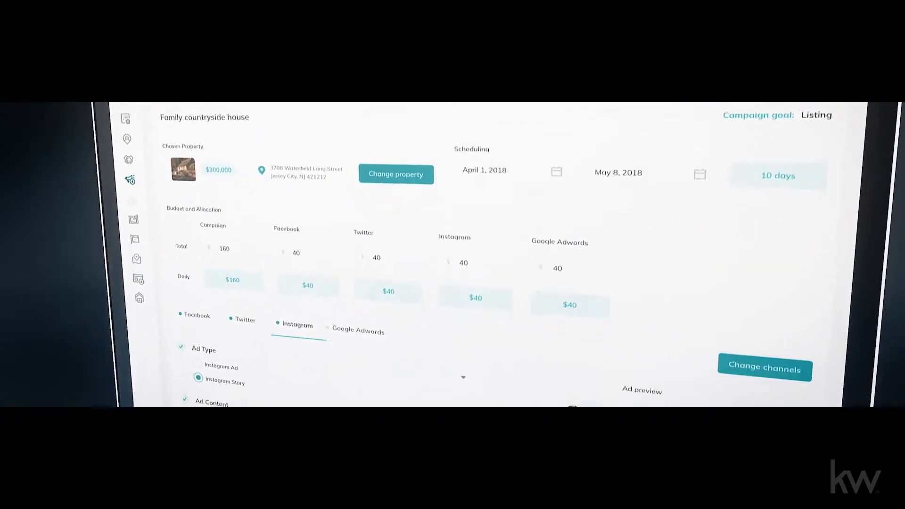
scroll(down, 3)
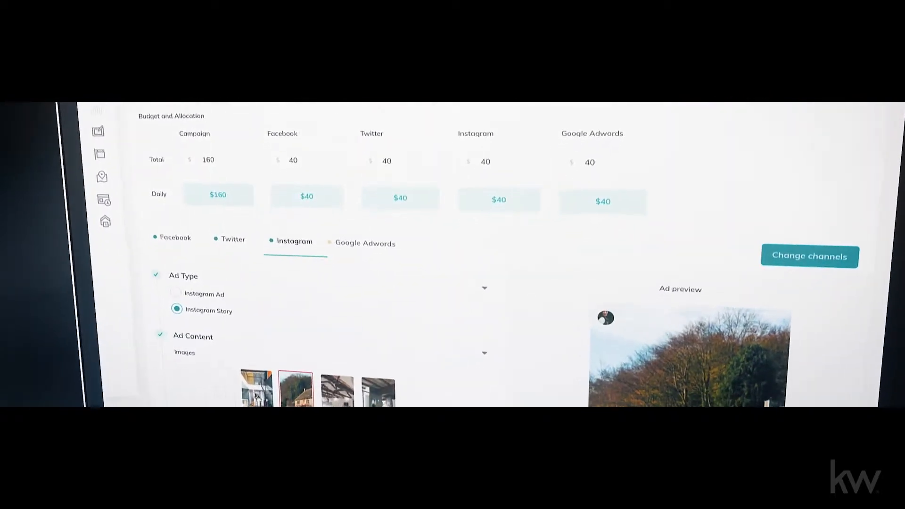
click(809, 256)
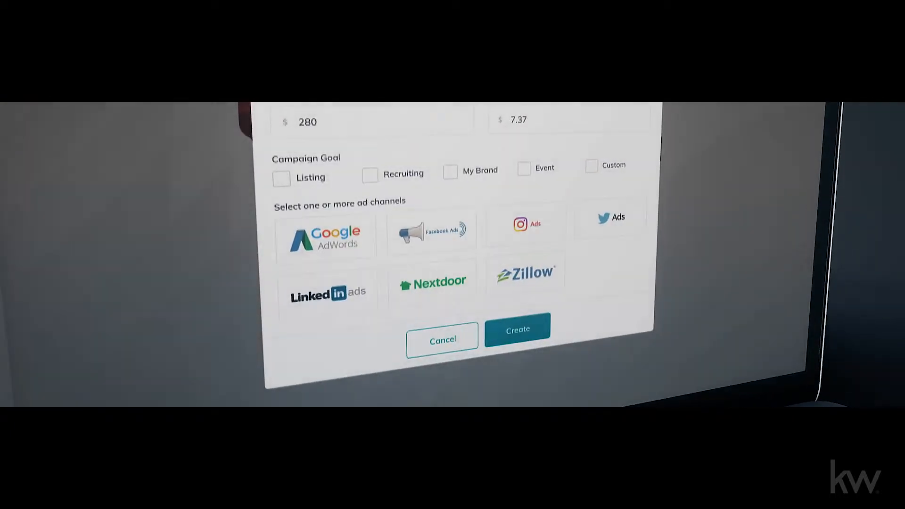
click(281, 177)
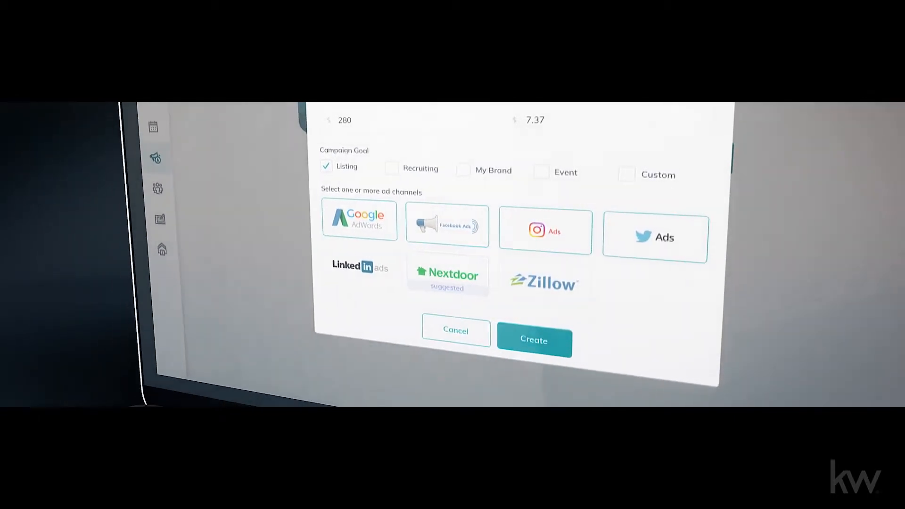
click(533, 340)
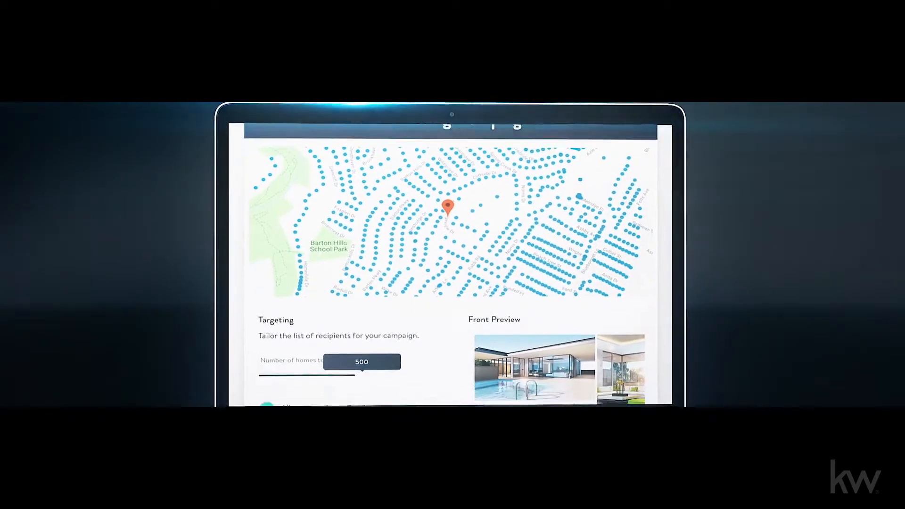
Scroll the print mailing page from the 500-home map down to filters and postcard previews.
scroll(down, 3)
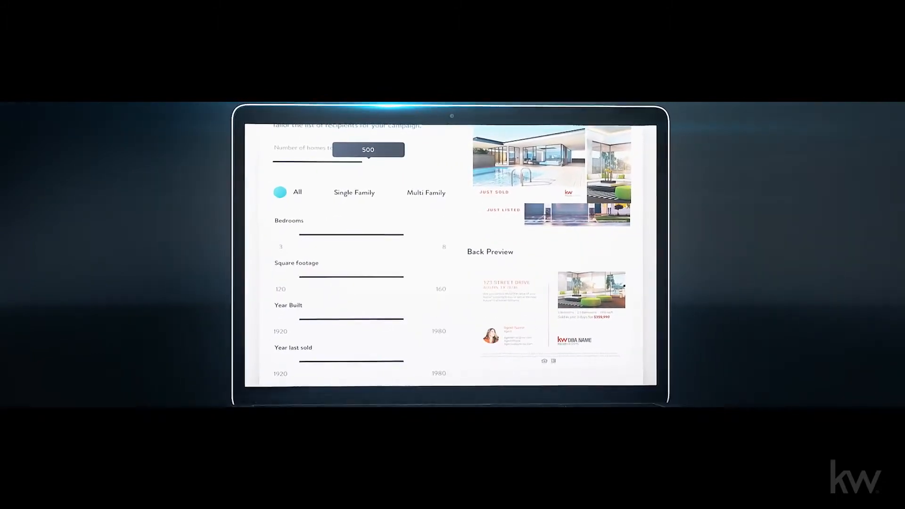